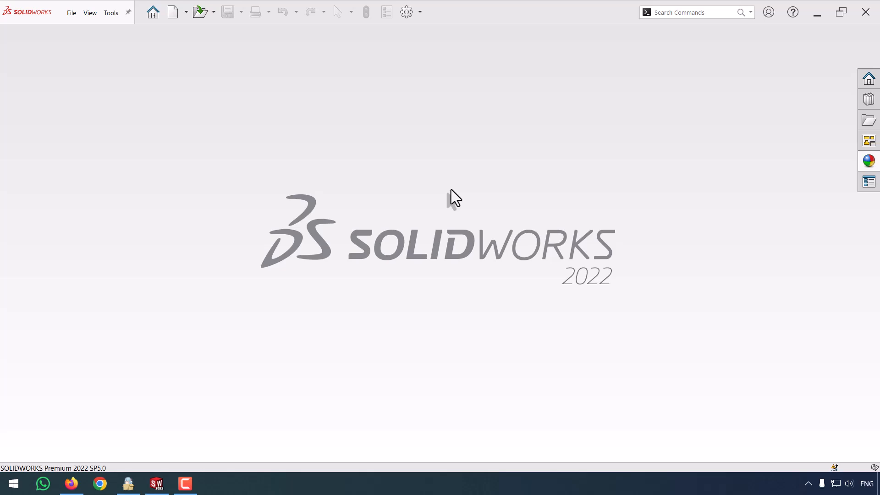
Enable the PhotoView 360 add-in from the Options Add-Ins list
left_click(405, 12)
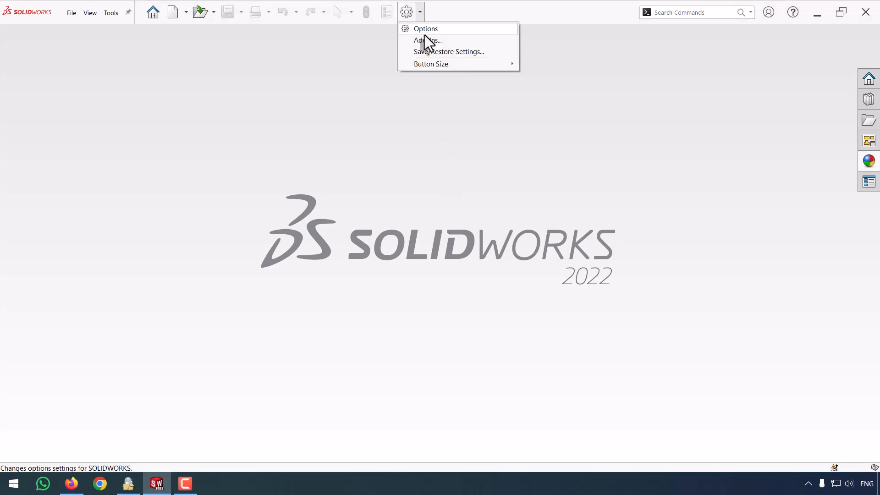
left_click(428, 40)
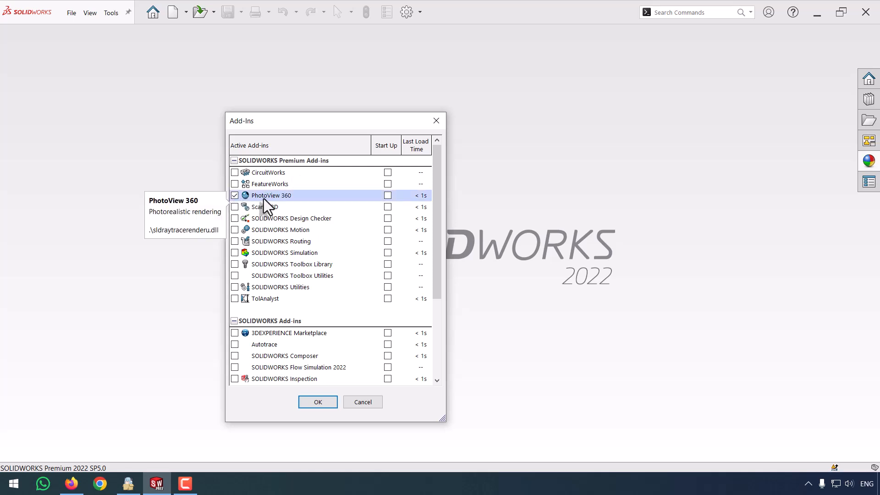
left_click(317, 402)
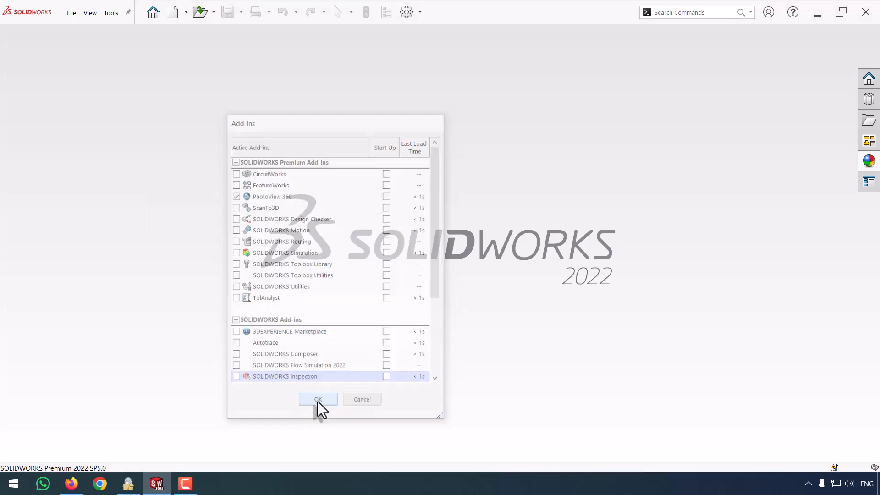
left_click(318, 399)
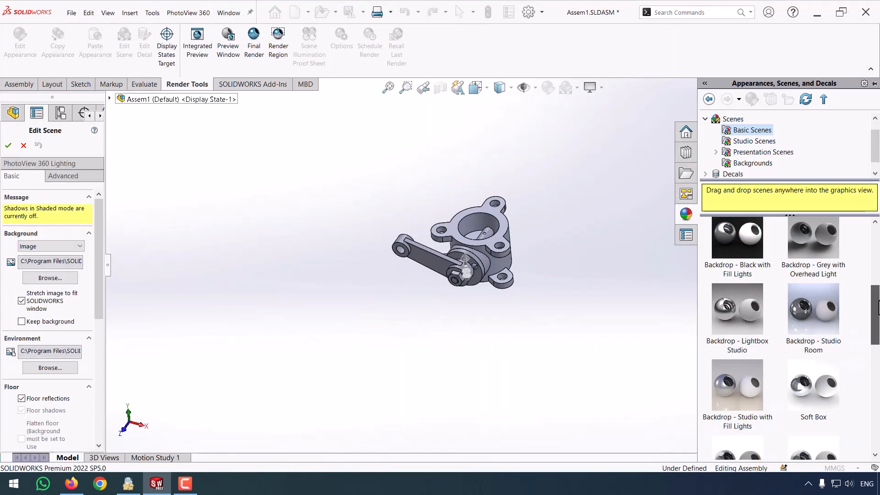
Accept the scene edit, run the final render, and save it as JPEG in Desktop\Youtube
left_click(7, 145)
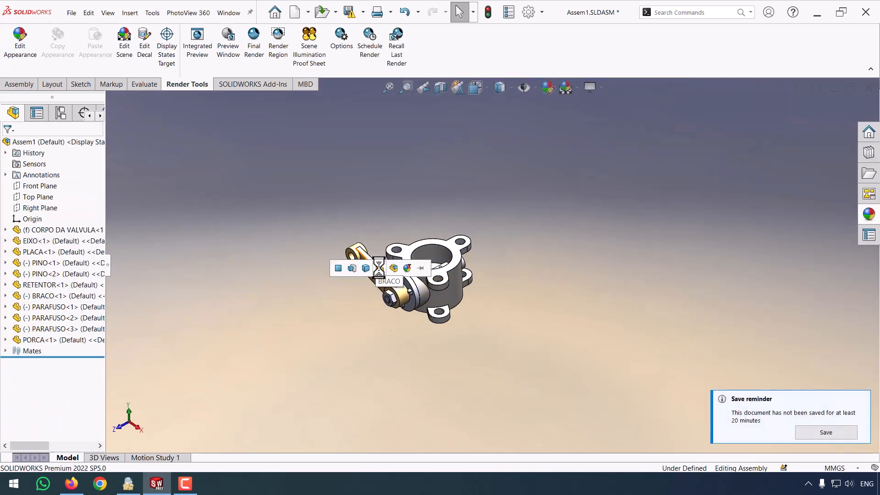
left_click(253, 42)
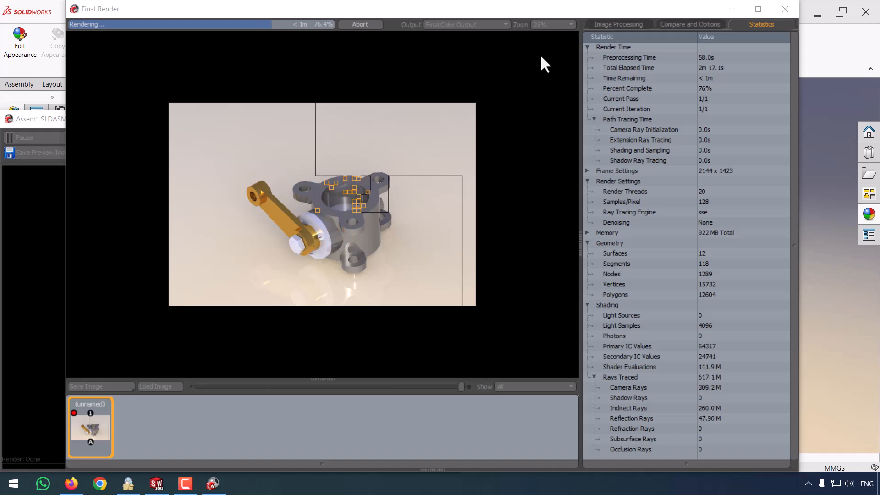
left_click(85, 386)
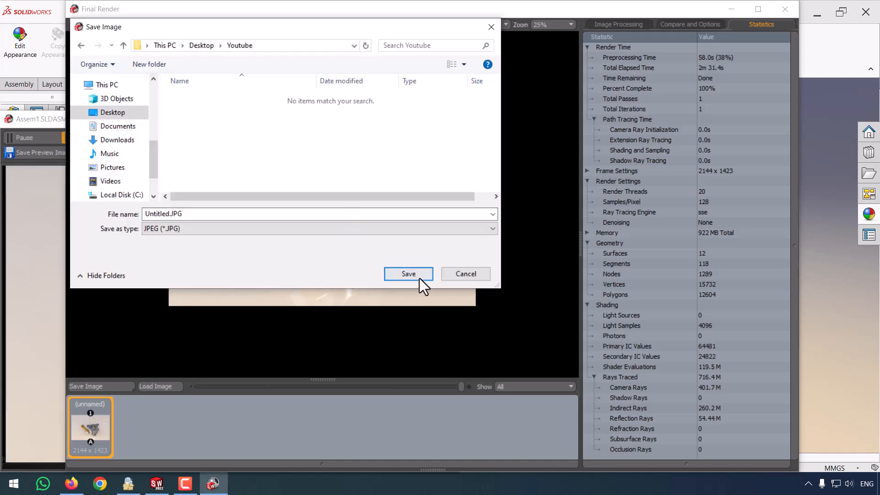
left_click(408, 274)
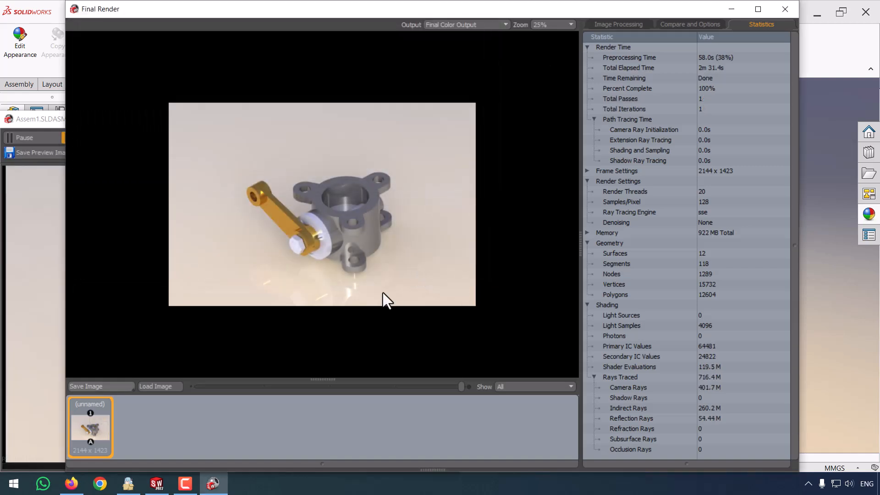
left_click(71, 484)
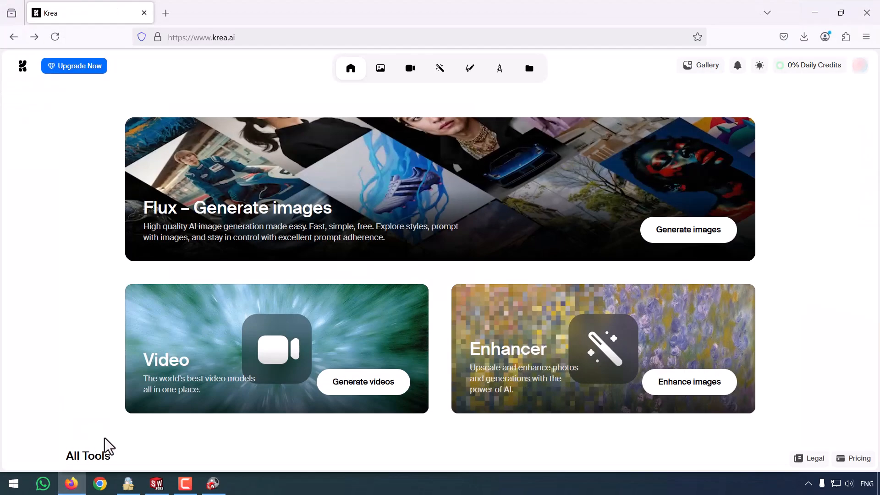
mouse_move(71, 483)
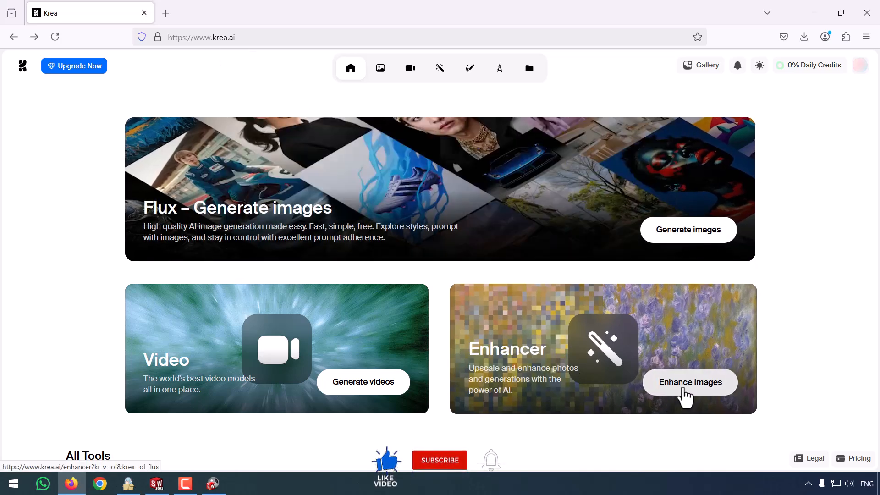
Choose Enhance images on Krea's Enhancer card
left_click(688, 382)
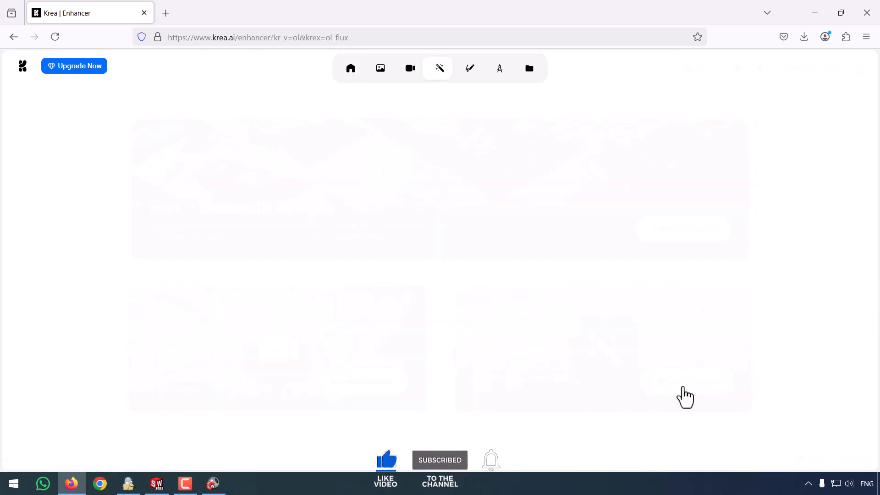
Upload Untitled.JPG from Desktop\Youtube and start a 2x enhance
left_click(389, 357)
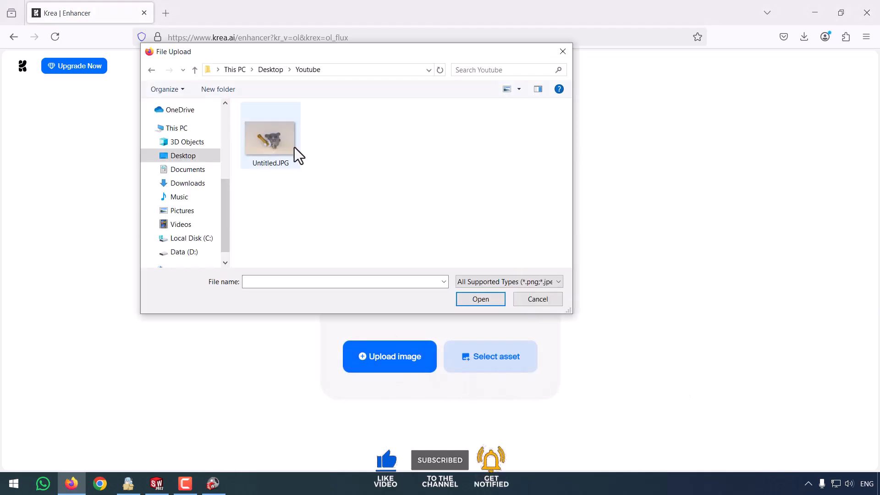
left_click(480, 298)
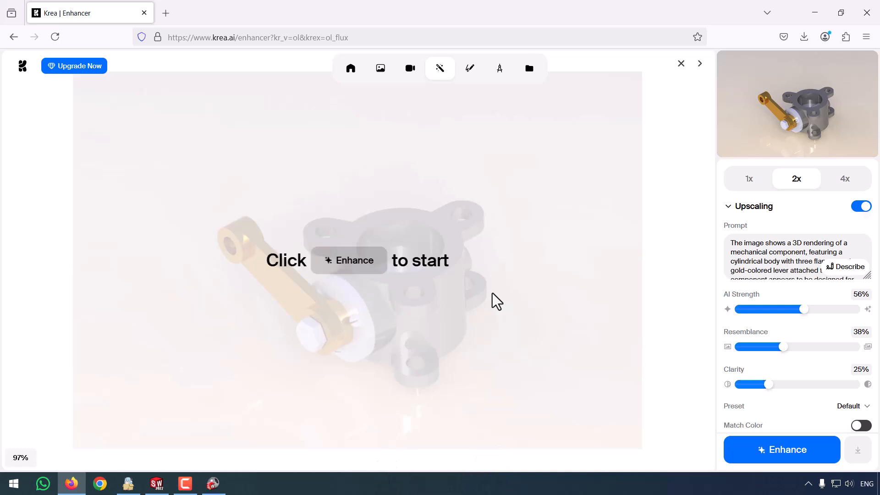
left_click(781, 450)
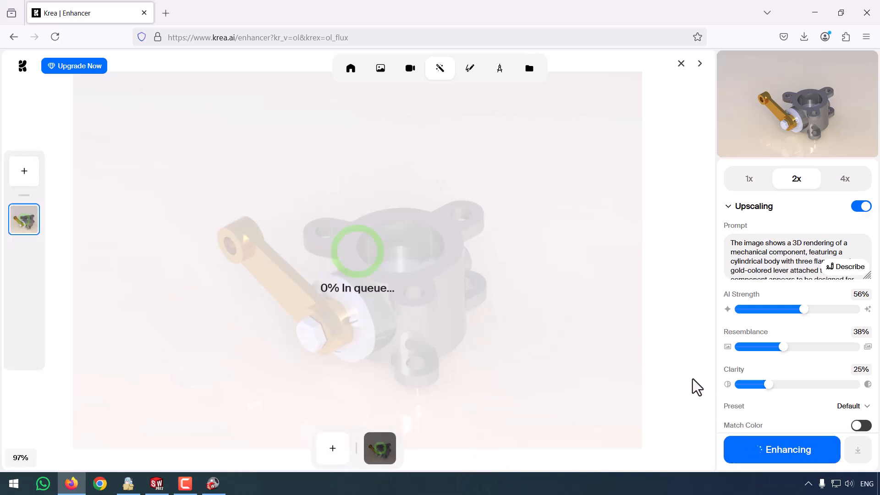